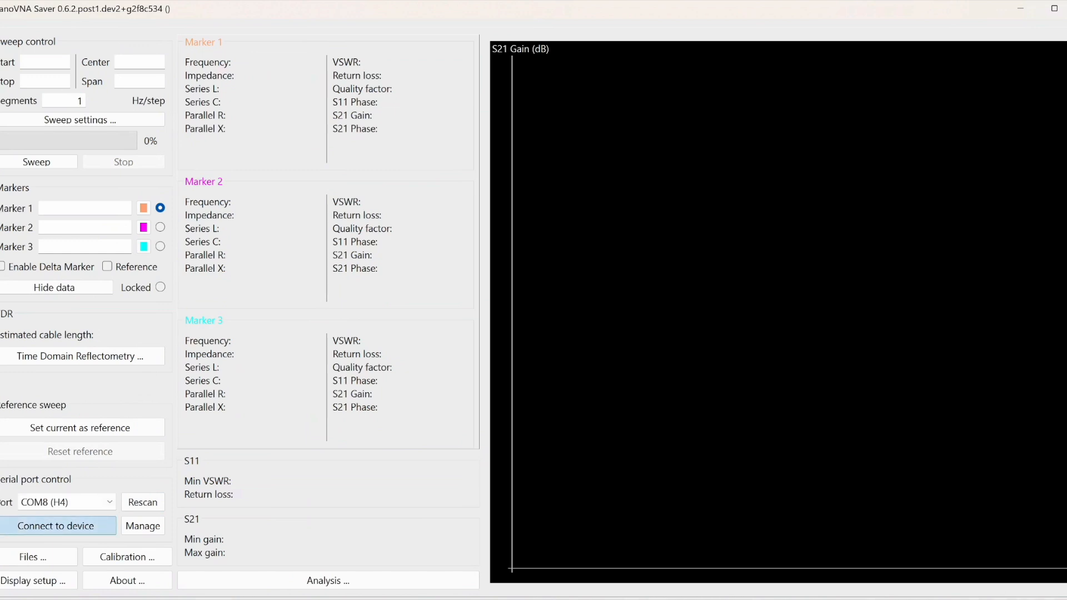
# Connect to the NanoVNA device so the 3–30 MHz S21 gain sweep runs
pyautogui.click(55, 525)
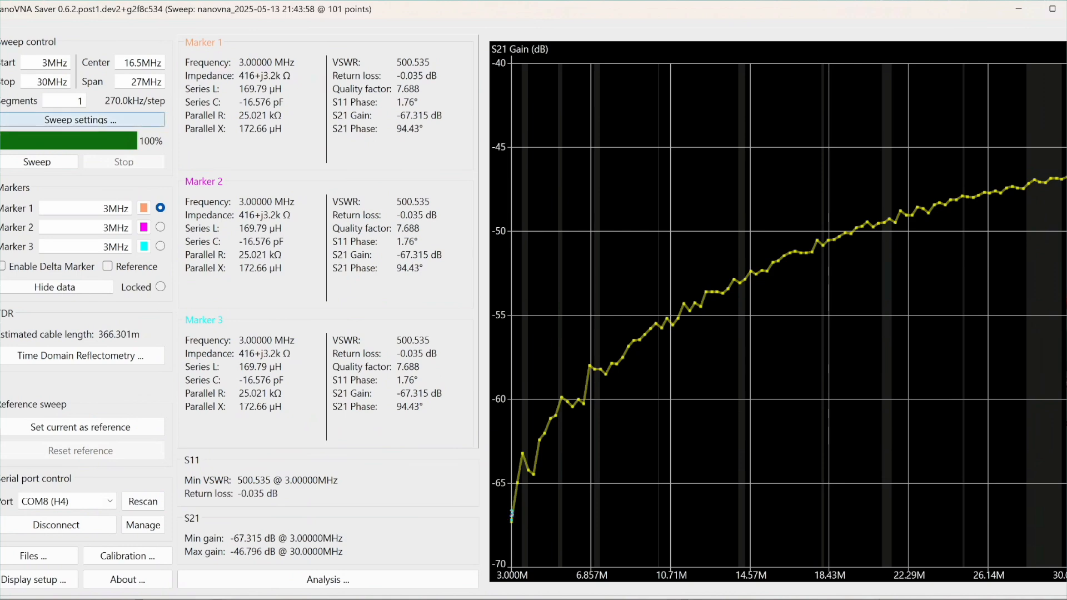
# Switch the sweep mode from single to continuous in the sweep settings
pyautogui.click(83, 120)
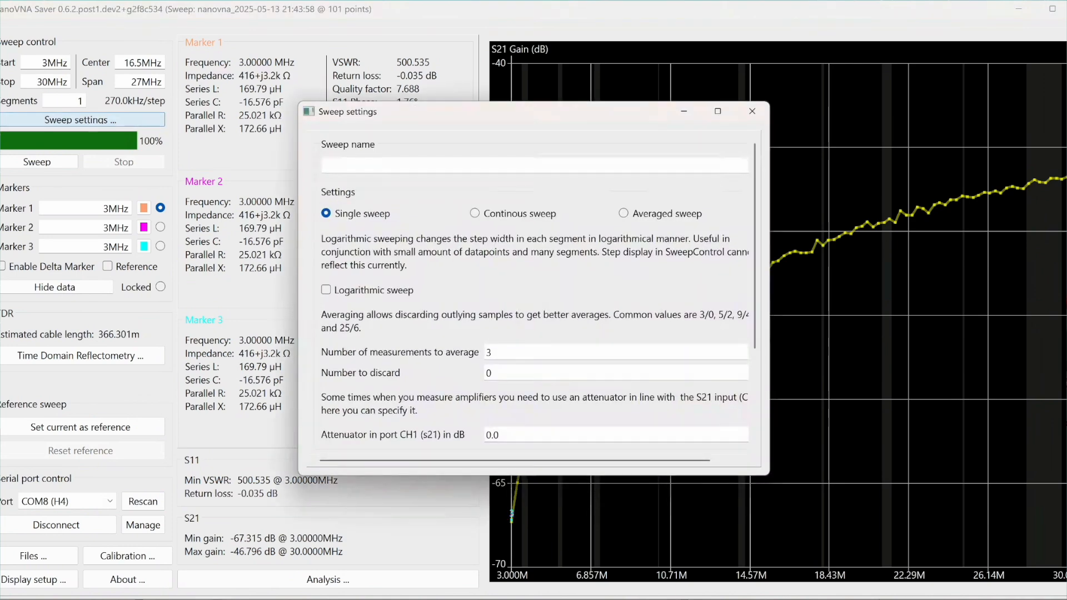
pyautogui.click(475, 213)
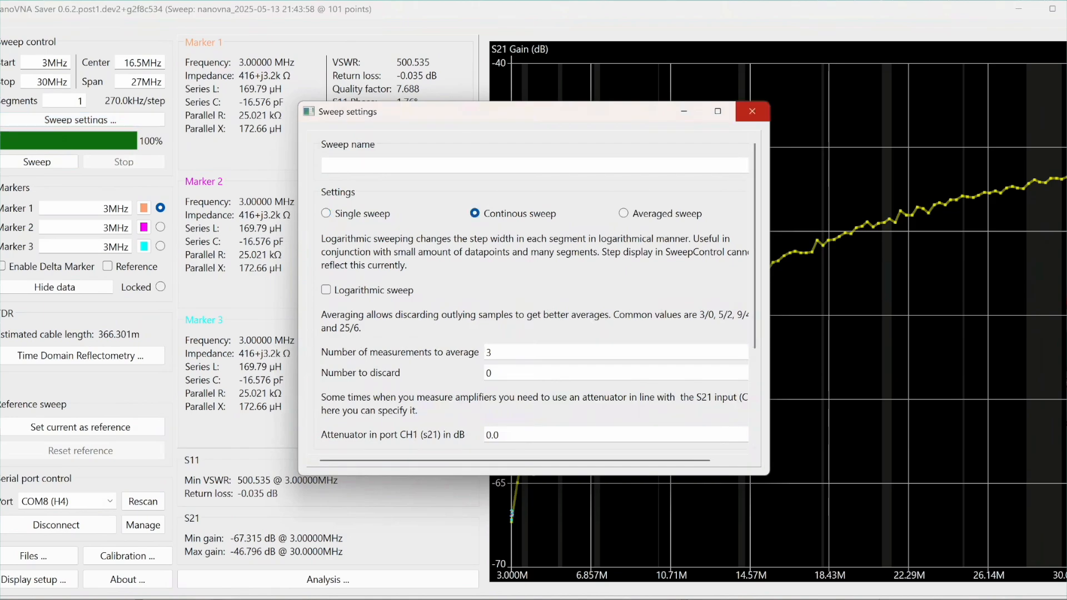
pyautogui.click(752, 111)
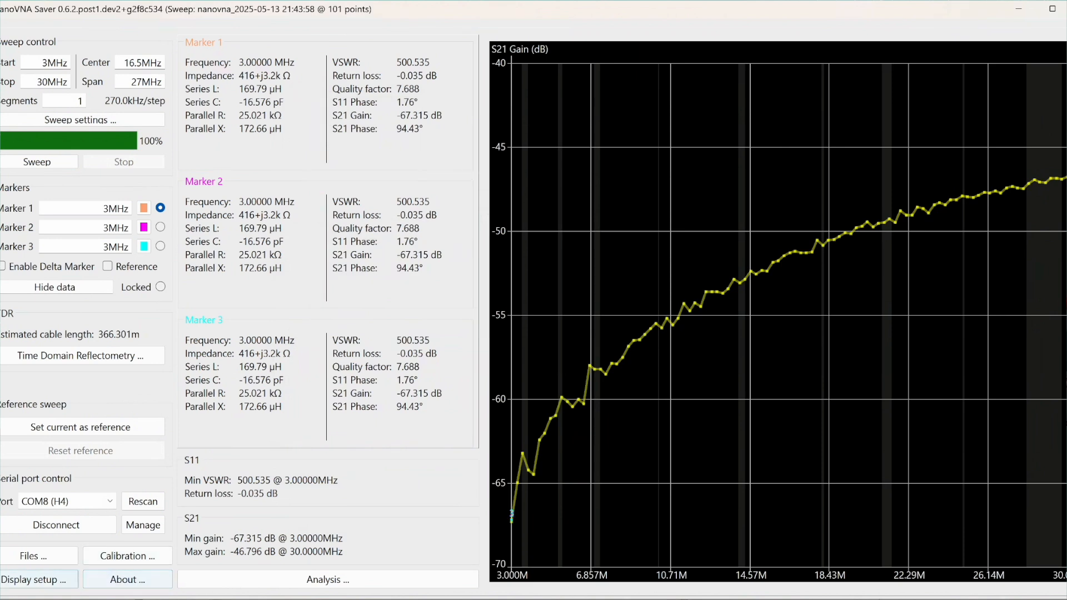
# Reduce the data-point size from 4 px to 1 px in the display settings
pyautogui.click(34, 579)
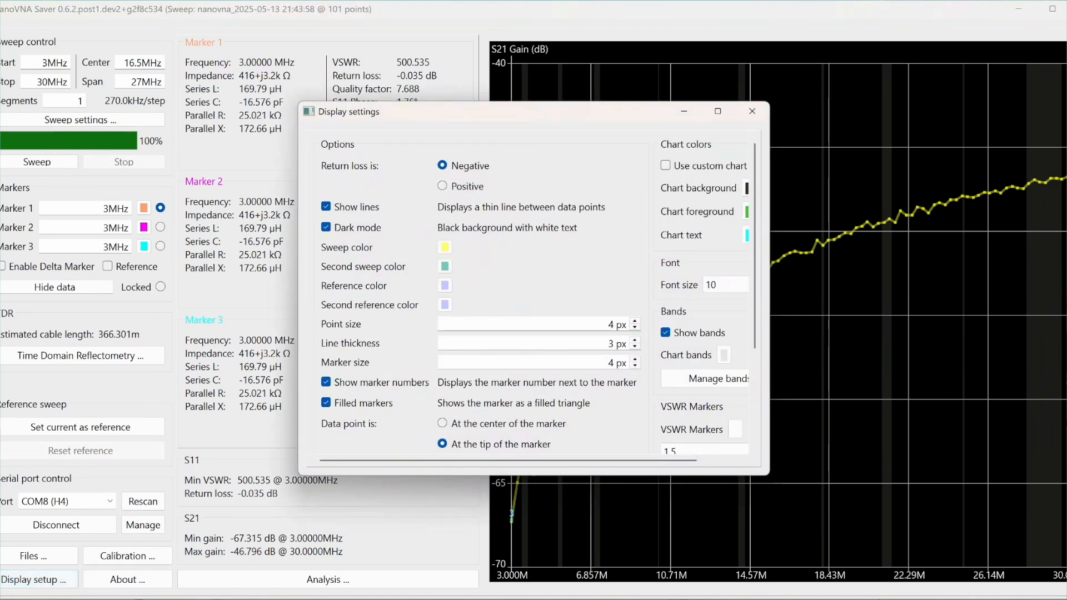
pyautogui.scroll(-3)
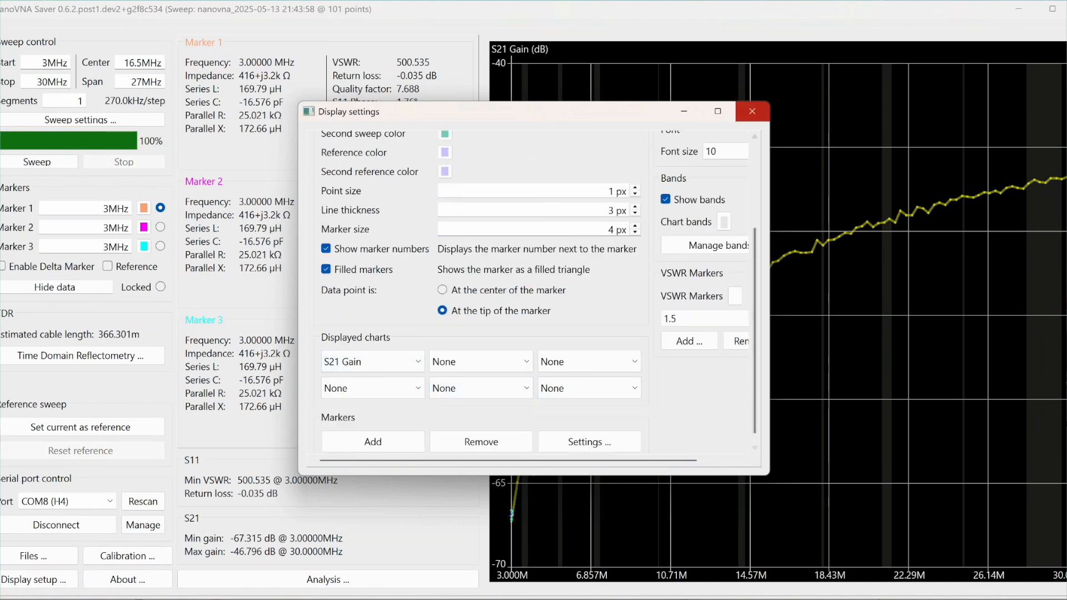
pyautogui.click(753, 111)
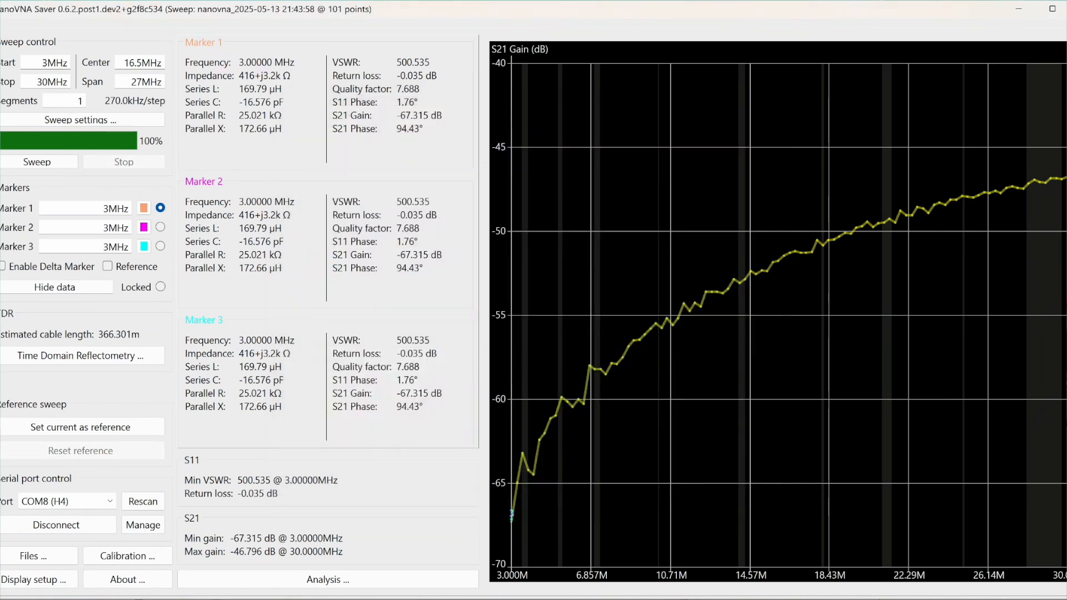